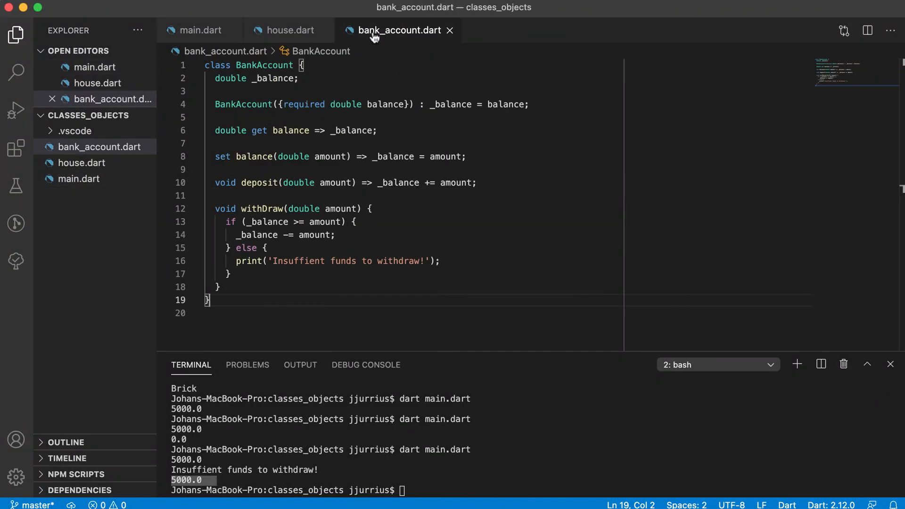
{"action": "mouse_move", "coordinate": [214, 104]}
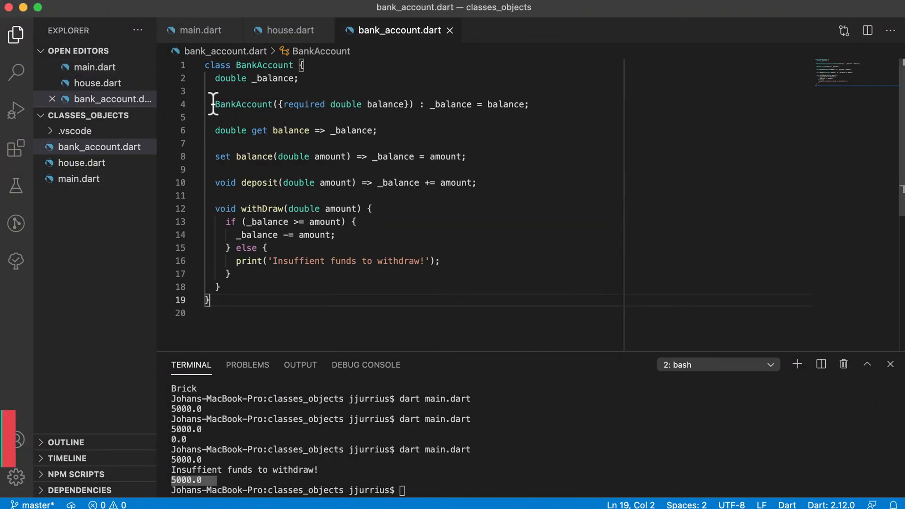
Add a '//default constructor' comment after the BankAccount constructor and a blank line below it.
{"action": "left_click", "coordinate": [527, 105]}
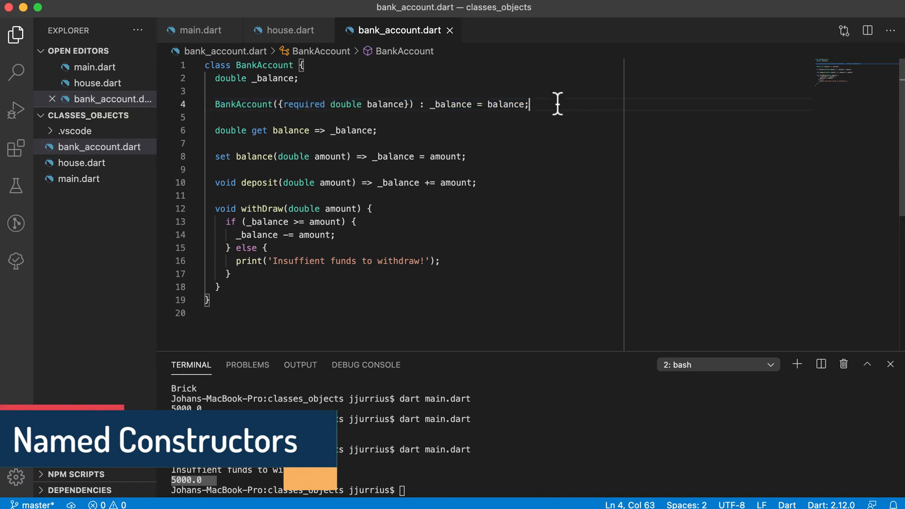
{"action": "type", "text": "//default constructor"}
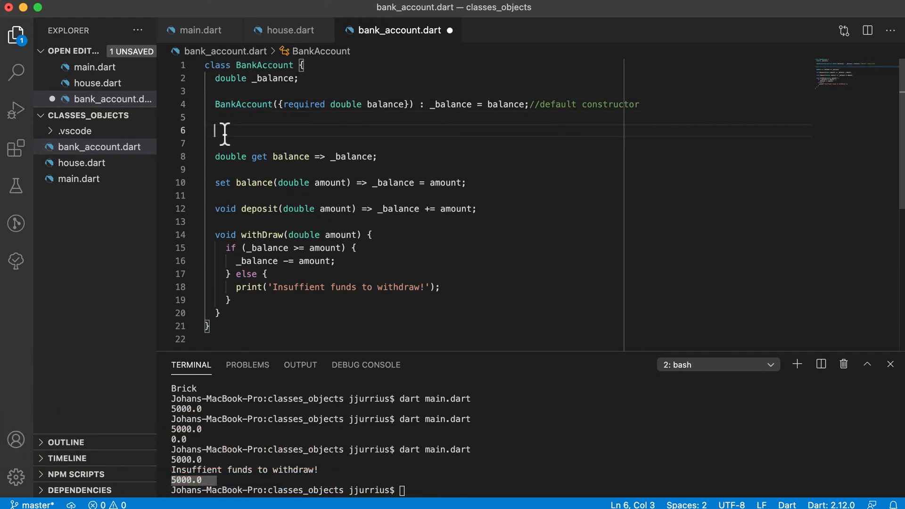
{"action": "mouse_move", "coordinate": [237, 130]}
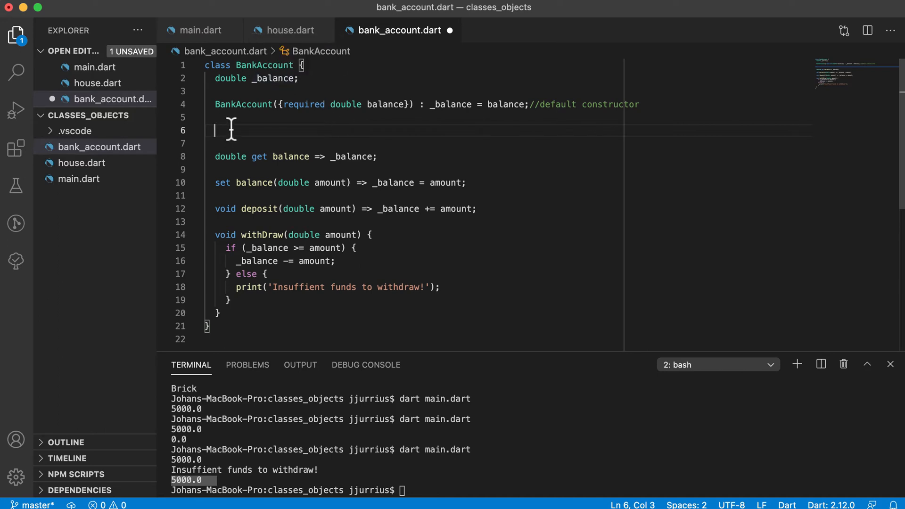
Write the named constructor BankAccount.newClient() : _balance = 0;.
{"action": "type", "text": "BankAccount."}
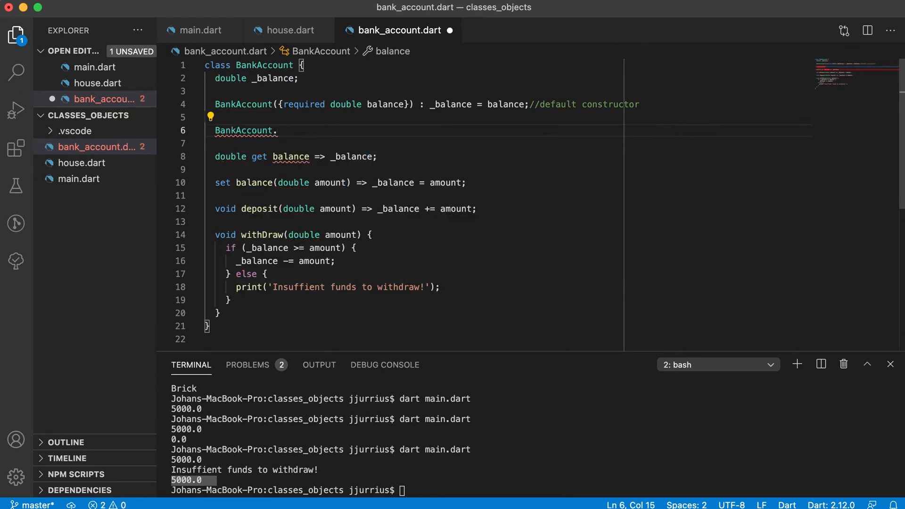
{"action": "type", "text": "newClient()"}
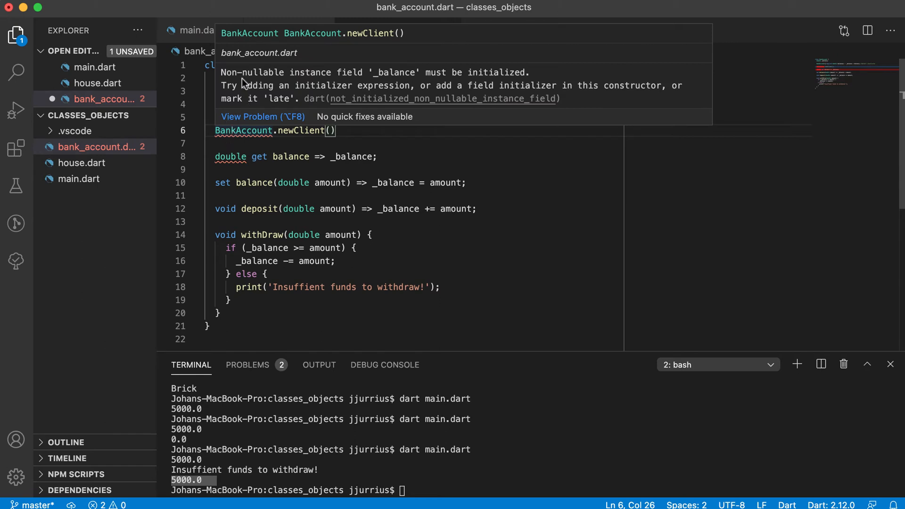
{"action": "mouse_move", "coordinate": [480, 90]}
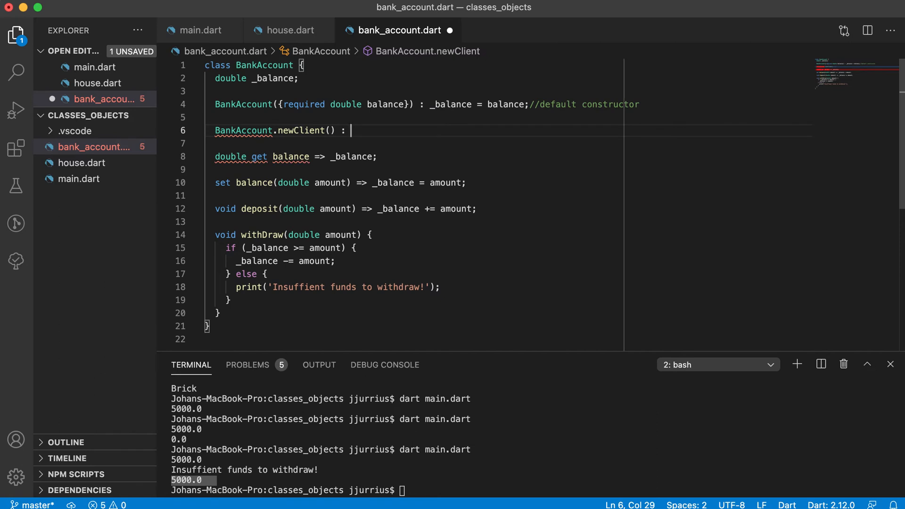
{"action": "type", "text": "_balance = 0;"}
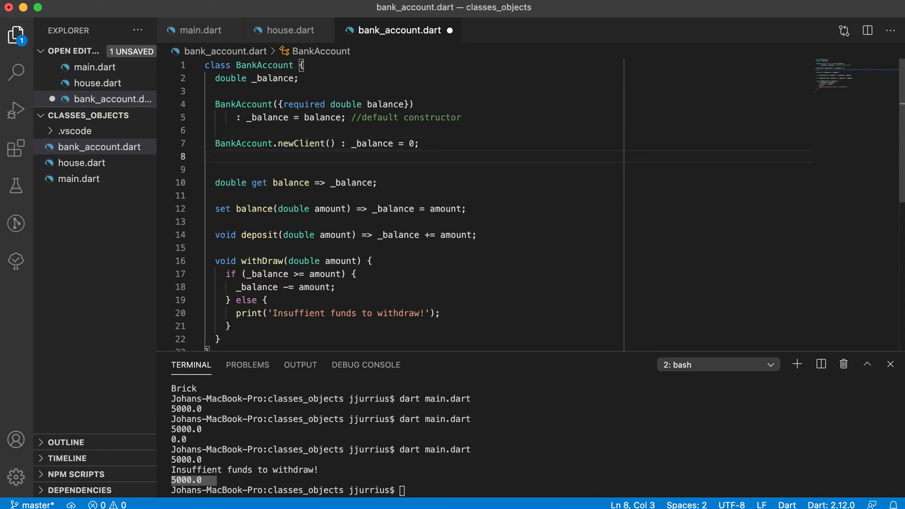
Write BankAccount.newVIP(double startAmount) initializing _balance to startAmount times a multiplier.
{"action": "type", "text": "BankAccount.newV"}
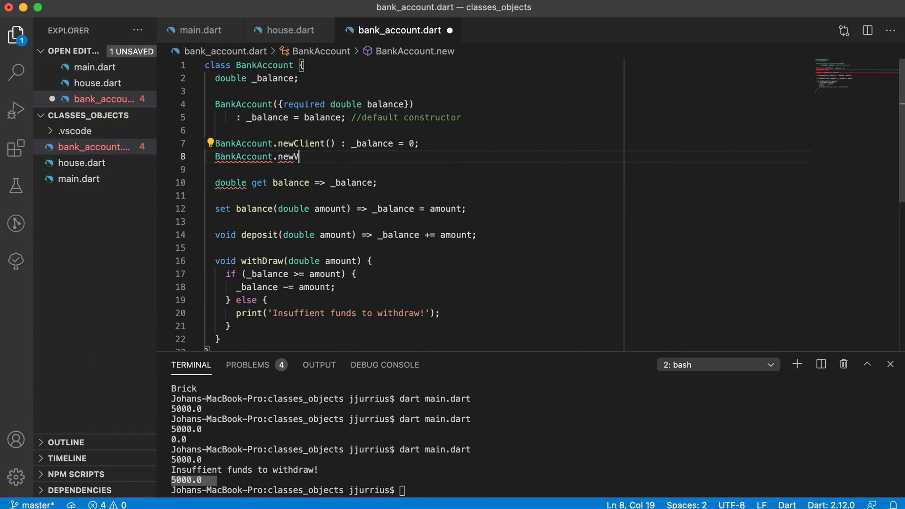
{"action": "type", "text": "IP() : _balance = 10;"}
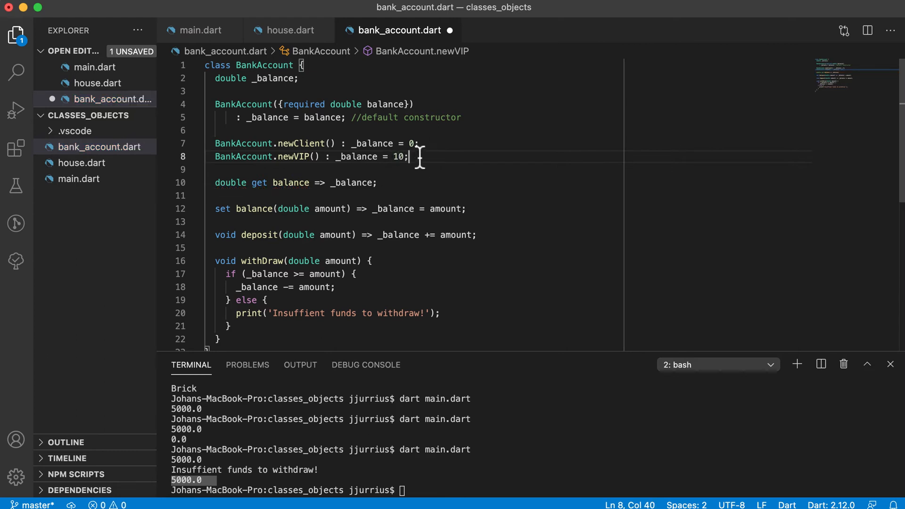
{"action": "mouse_move", "coordinate": [315, 156]}
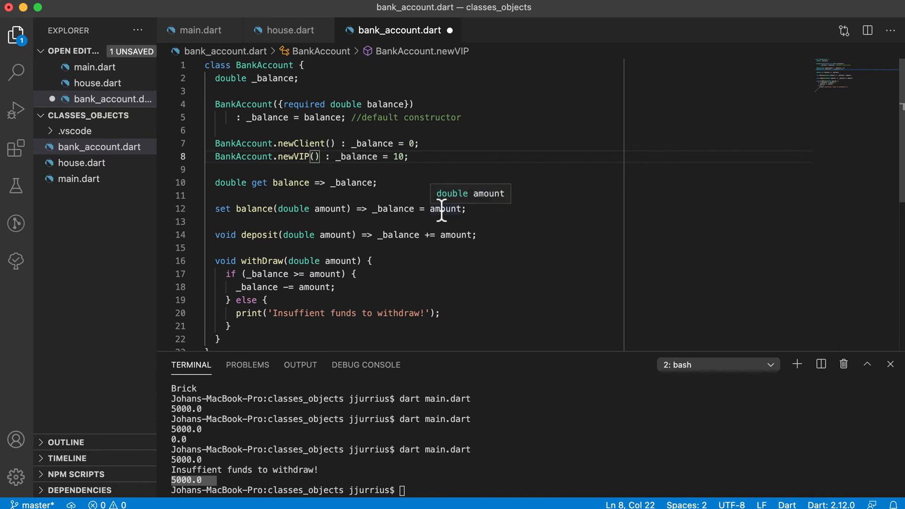
{"action": "type", "text": "double"}
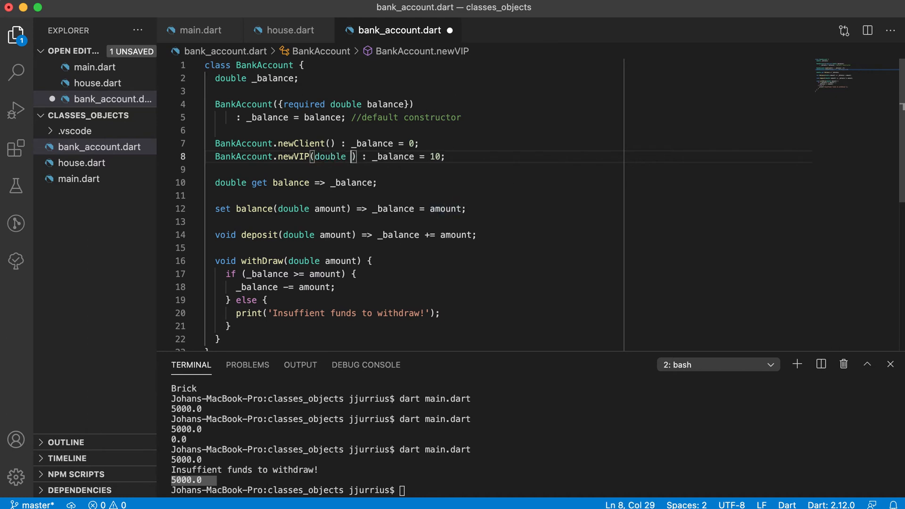
{"action": "type", "text": "amo"}
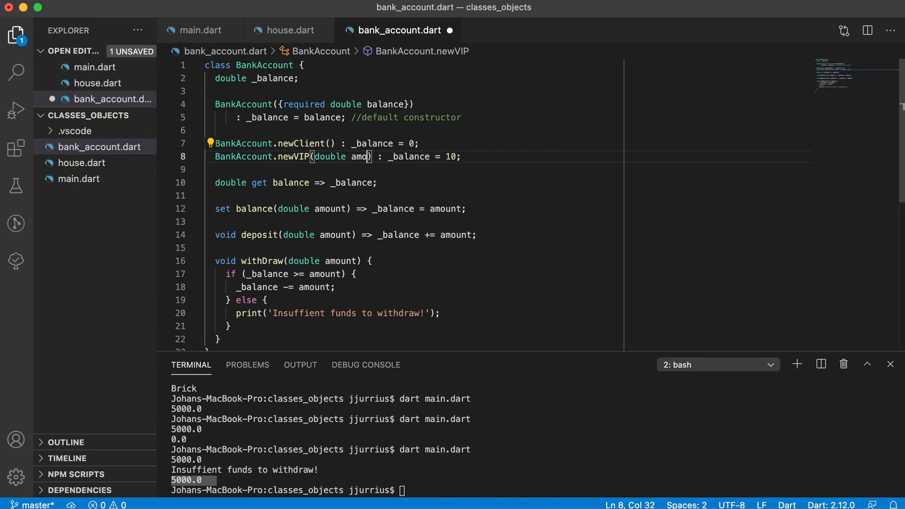
{"action": "type", "text": "startA"}
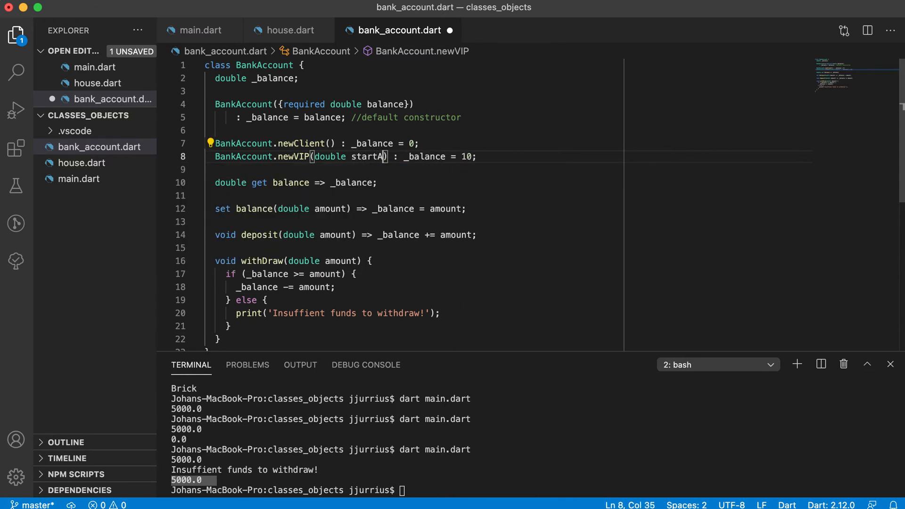
{"action": "type", "text": "mount"}
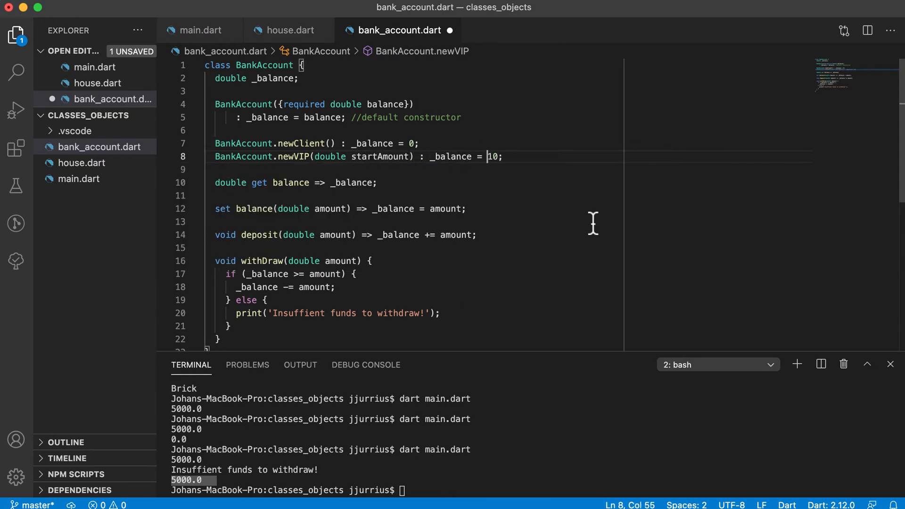
{"action": "type", "text": "startAmount"}
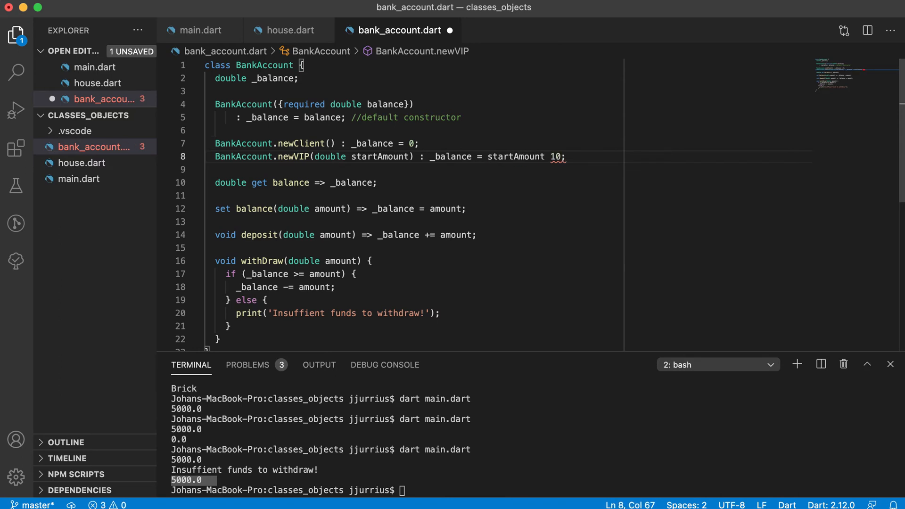
{"action": "type", "text": "* 1.1"}
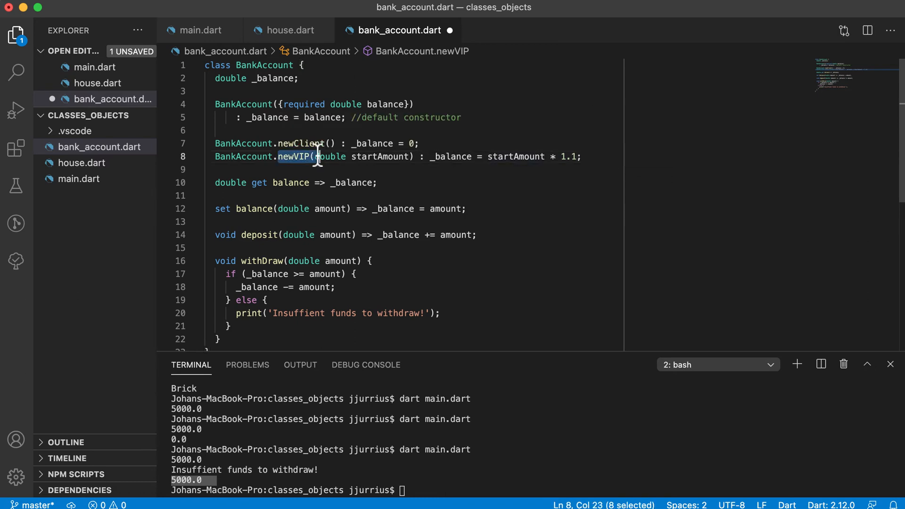
Set the newVIP multiplier to 1.2 and save bank_account.dart.
{"action": "left_click", "coordinate": [575, 156]}
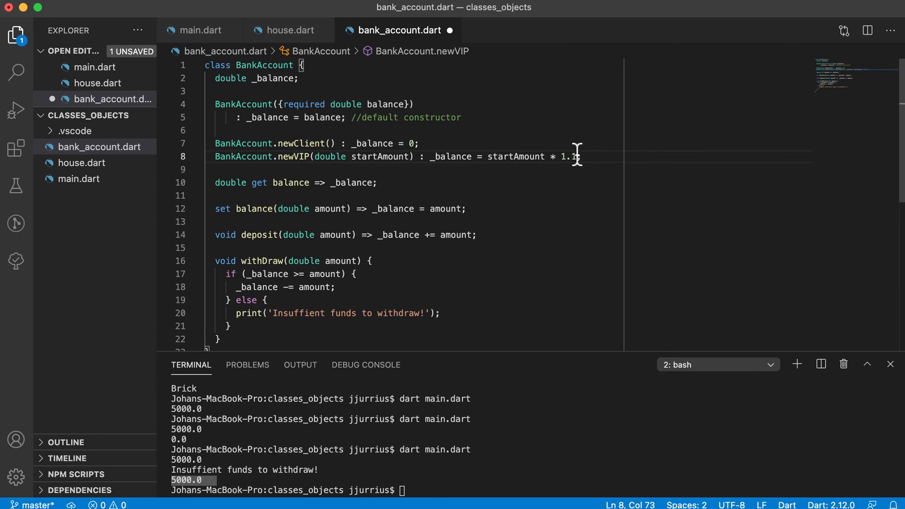
{"action": "type", "text": "2;"}
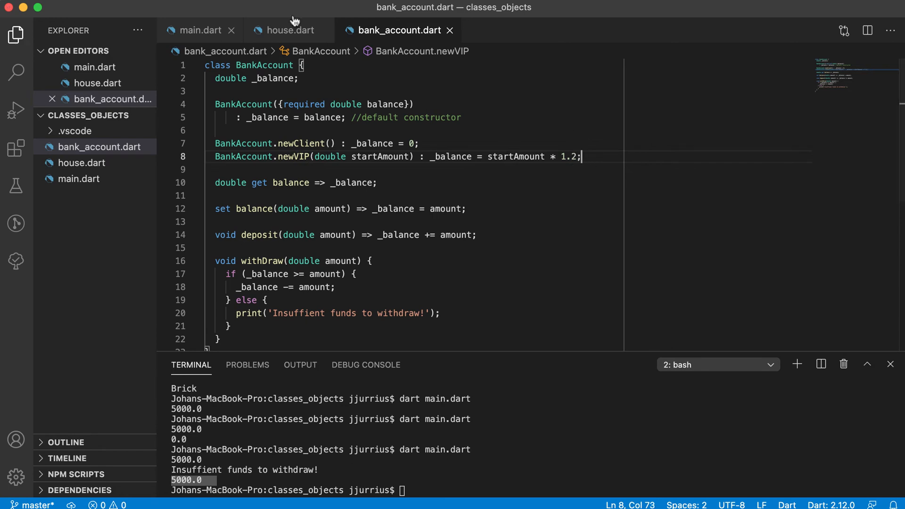
In main.dart create the account with BankAccount.newClient(), save and run it to print 4000.0.
{"action": "left_click", "coordinate": [198, 30]}
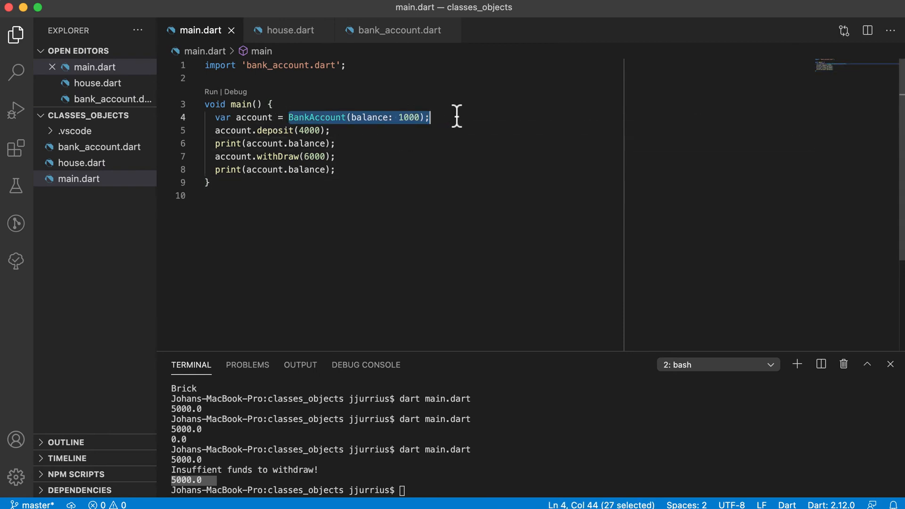
{"action": "type", "text": "B"}
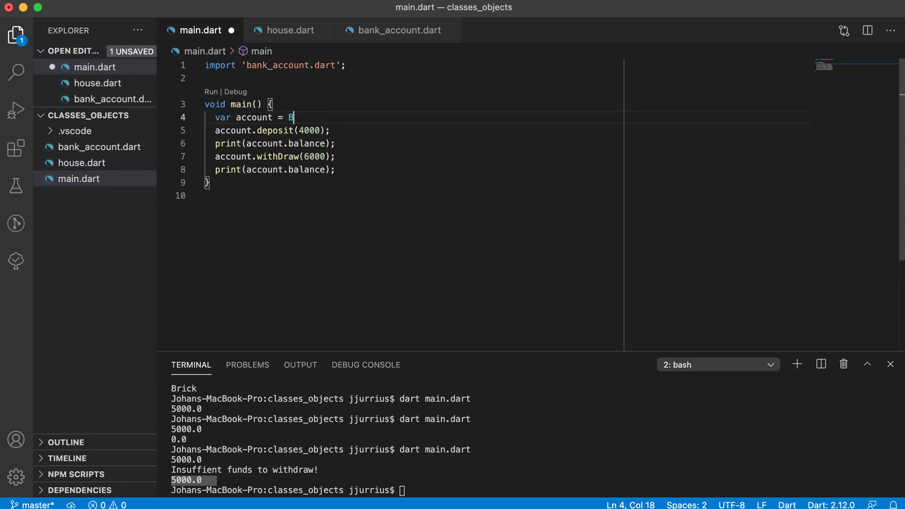
{"action": "type", "text": "ankAccount.newClient();"}
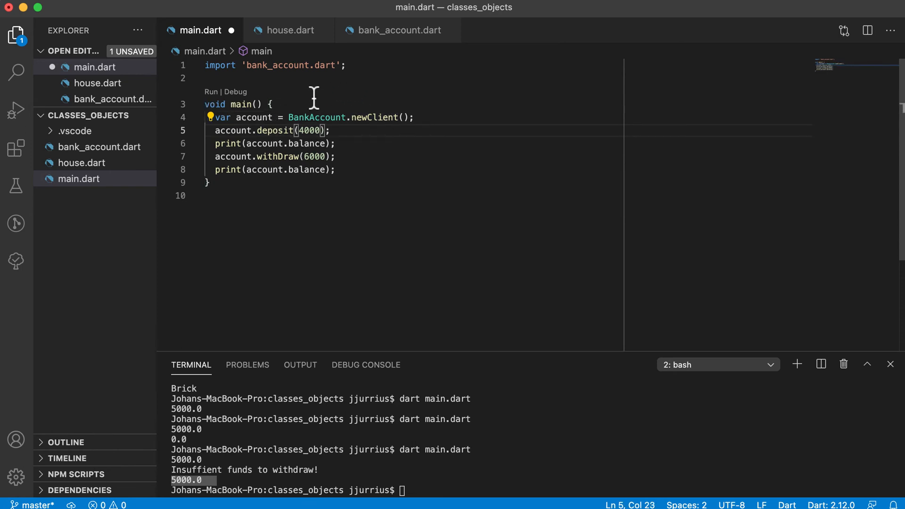
{"action": "left_click", "coordinate": [216, 143]}
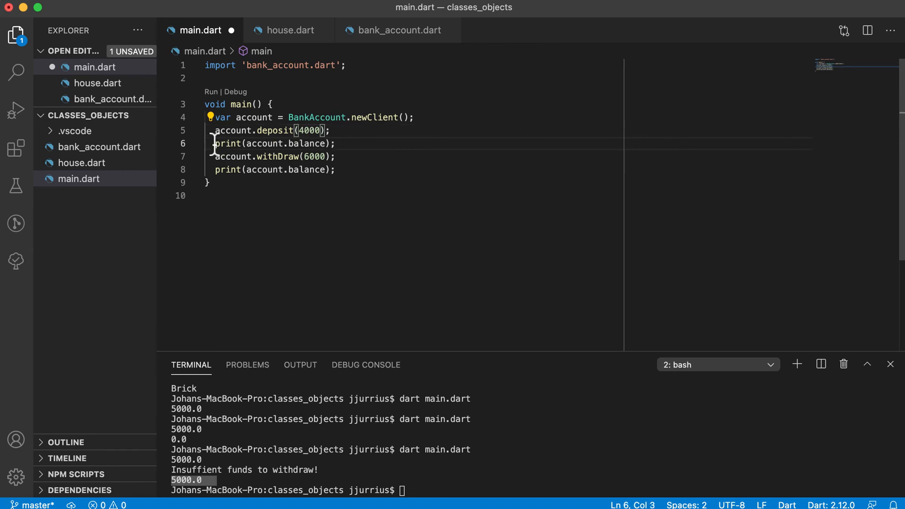
{"action": "triple_click", "coordinate": [274, 143]}
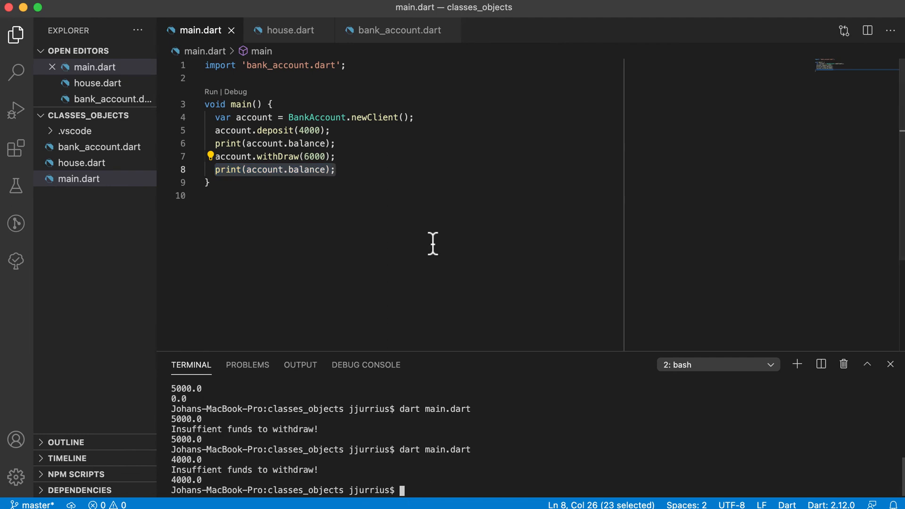
Replace .newClient() with .newVIP(10000) and print the balance before the deposit.
{"action": "left_click", "coordinate": [337, 143]}
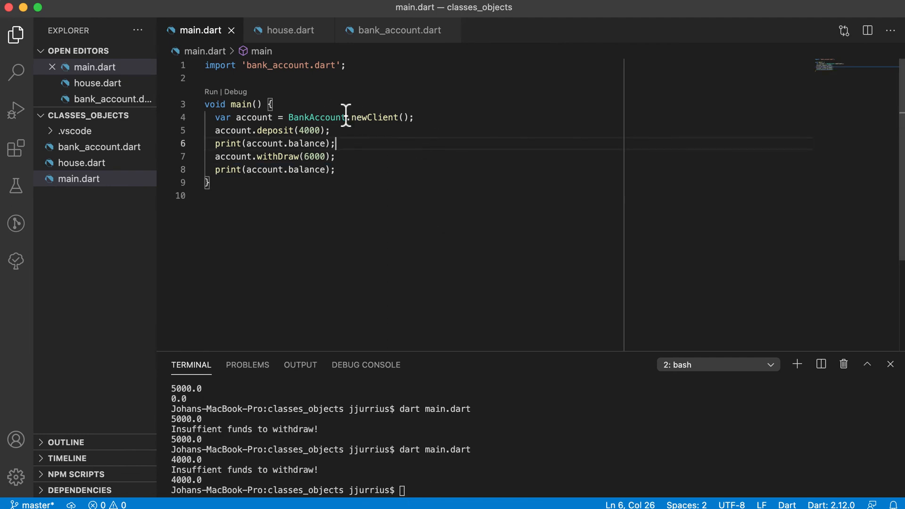
{"action": "key", "text": "Backspace"}
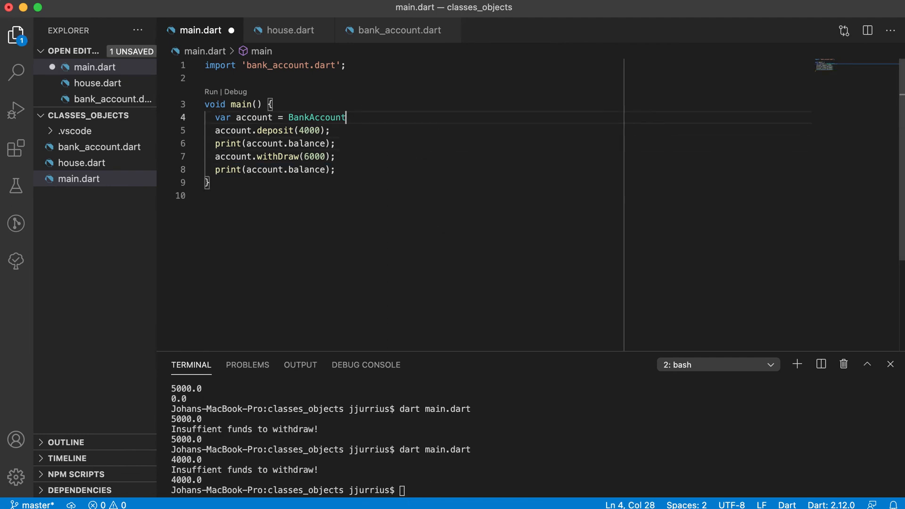
{"action": "type", "text": ".newVIP(startAmount)"}
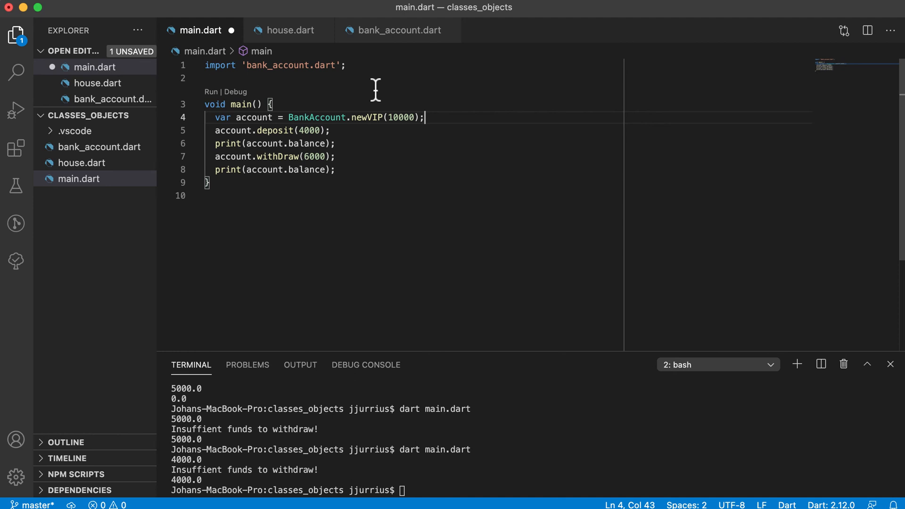
{"action": "double_click", "coordinate": [400, 117]}
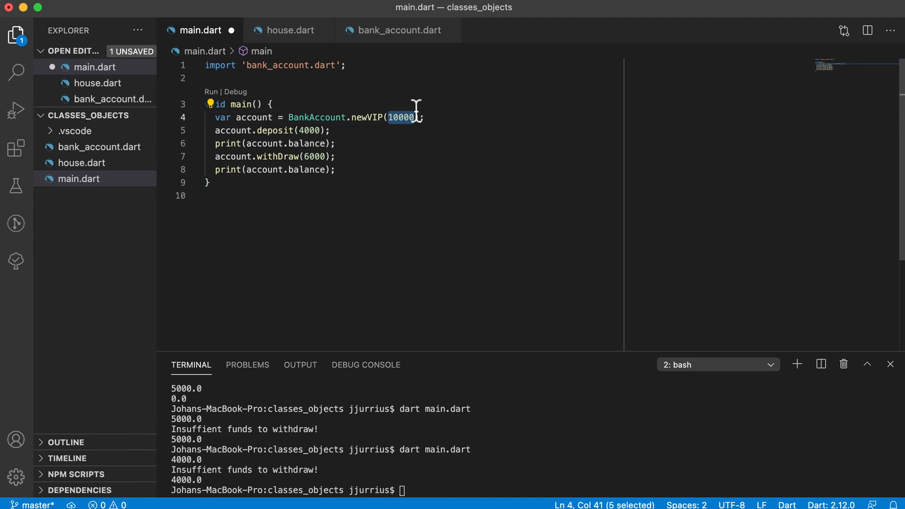
{"action": "mouse_move", "coordinate": [397, 117]}
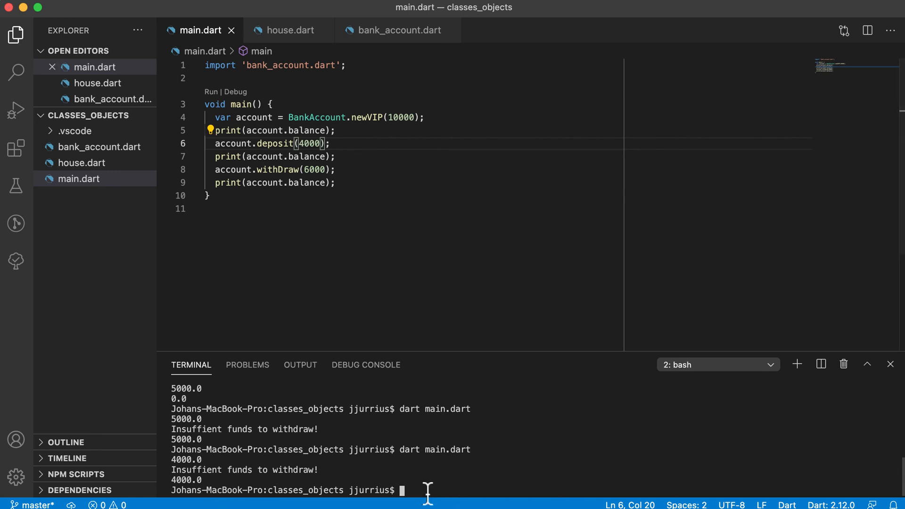
Rerun dart main.dart to print 12000.0, 16000.0 and 10000.0.
{"action": "key", "text": "Return"}
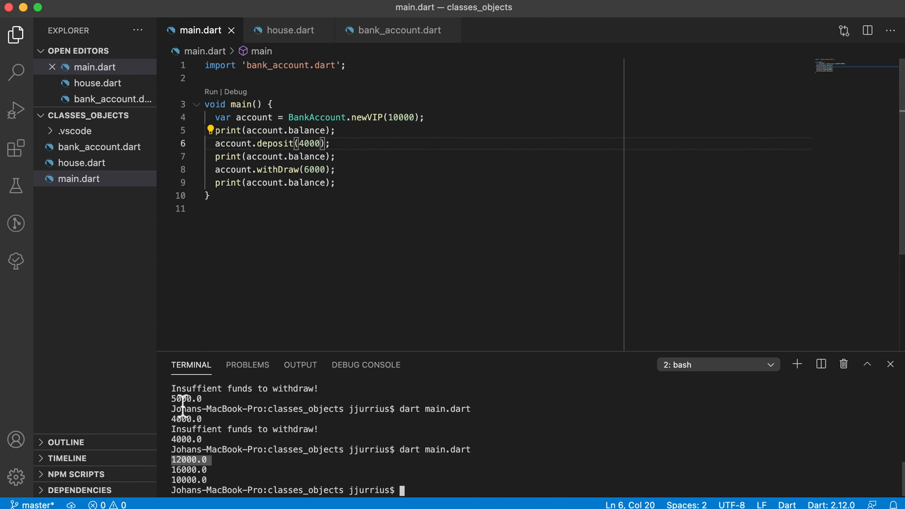
{"action": "mouse_move", "coordinate": [238, 460]}
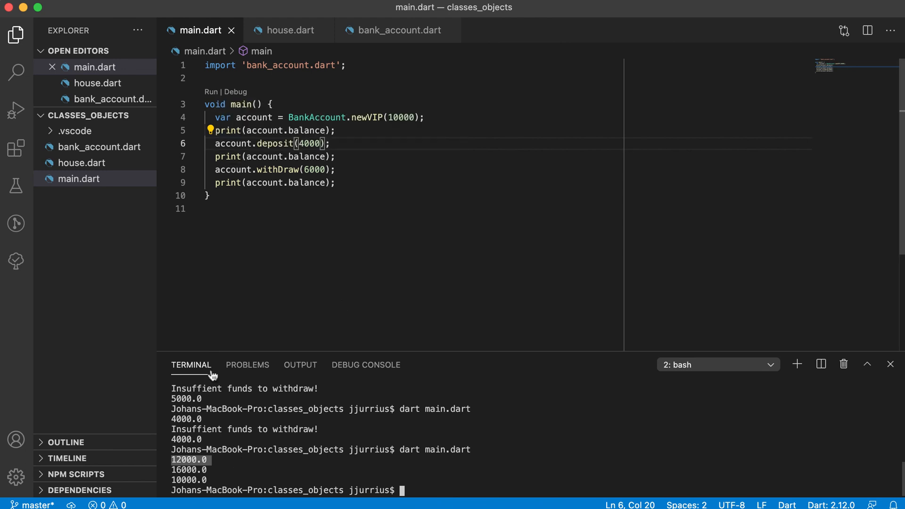
{"action": "mouse_move", "coordinate": [248, 169]}
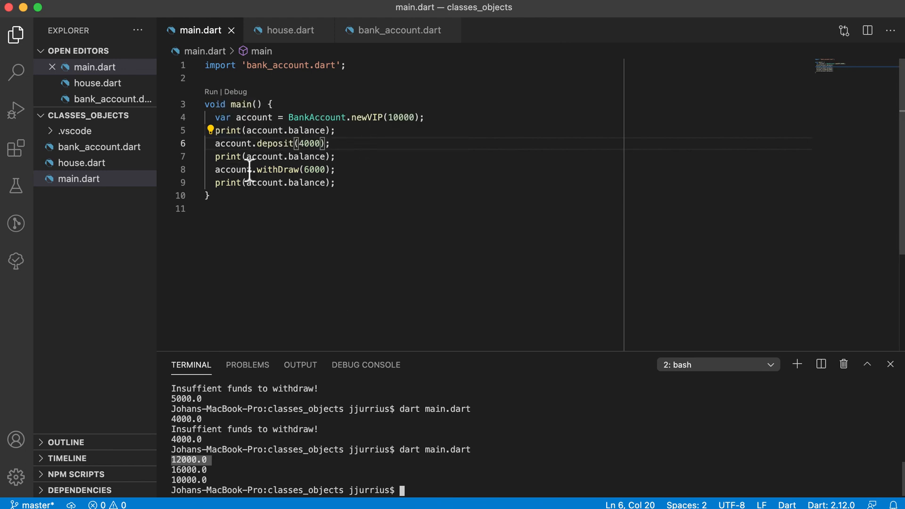
{"action": "mouse_move", "coordinate": [227, 220]}
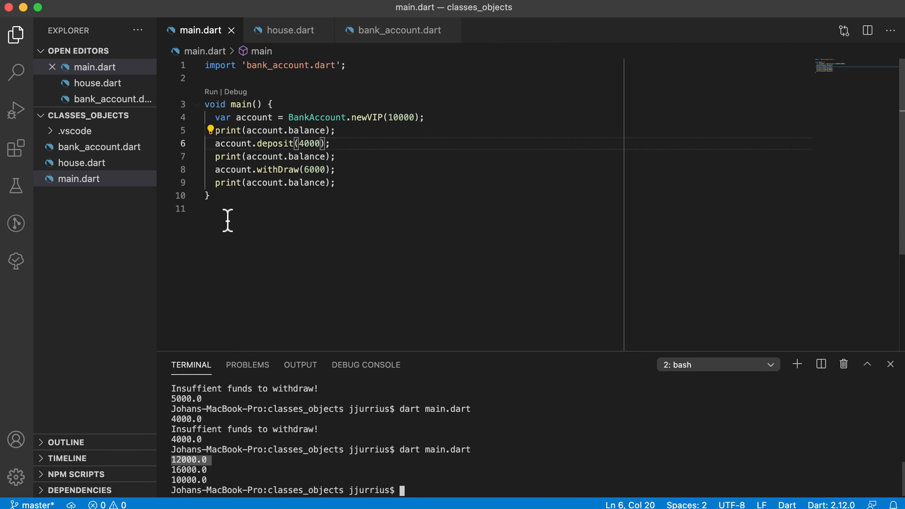